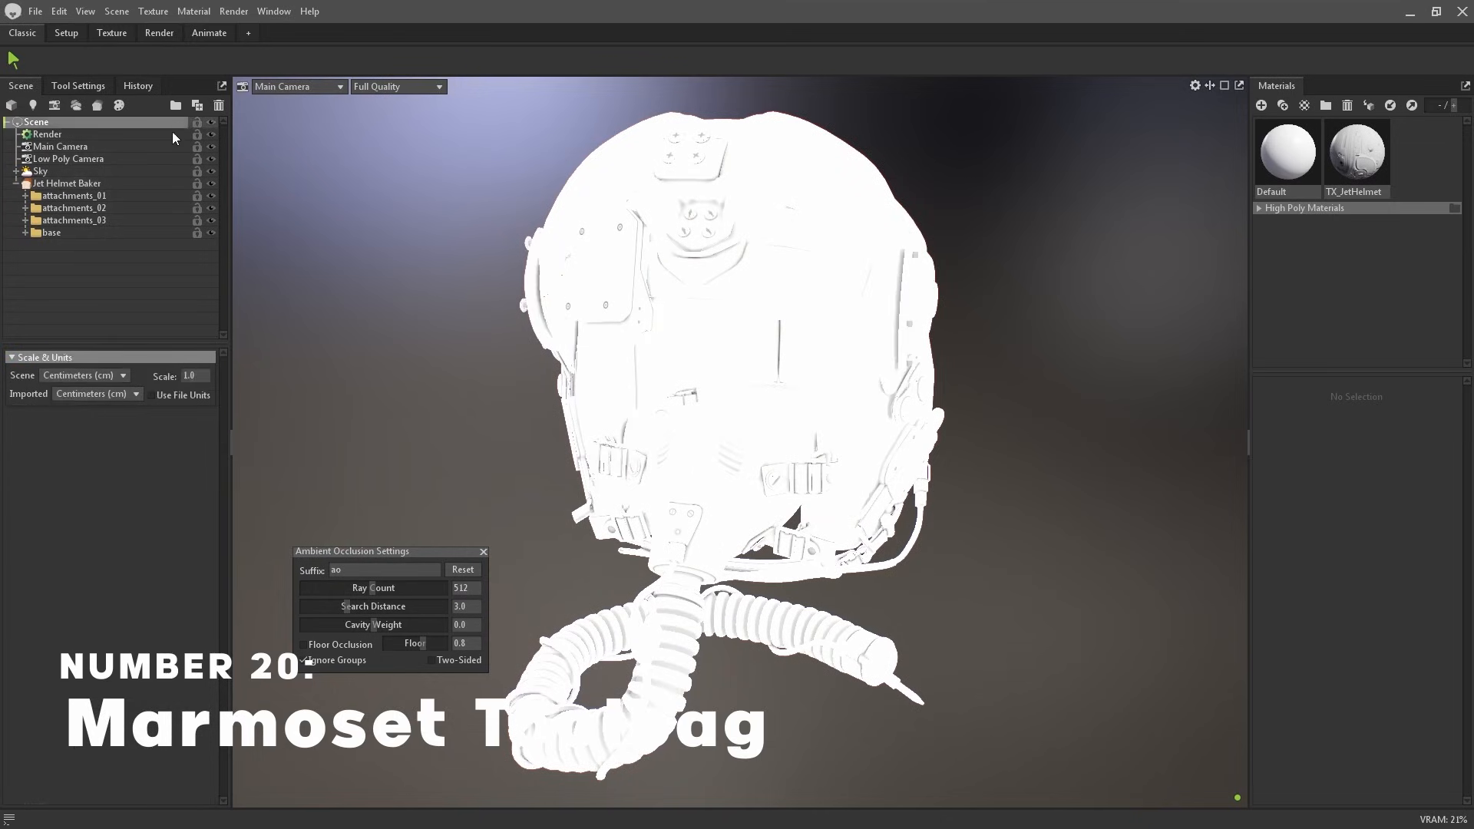
- Capture additional manual photos of the potted succulent in Polycam, reaching 101 photos
click(64, 183)
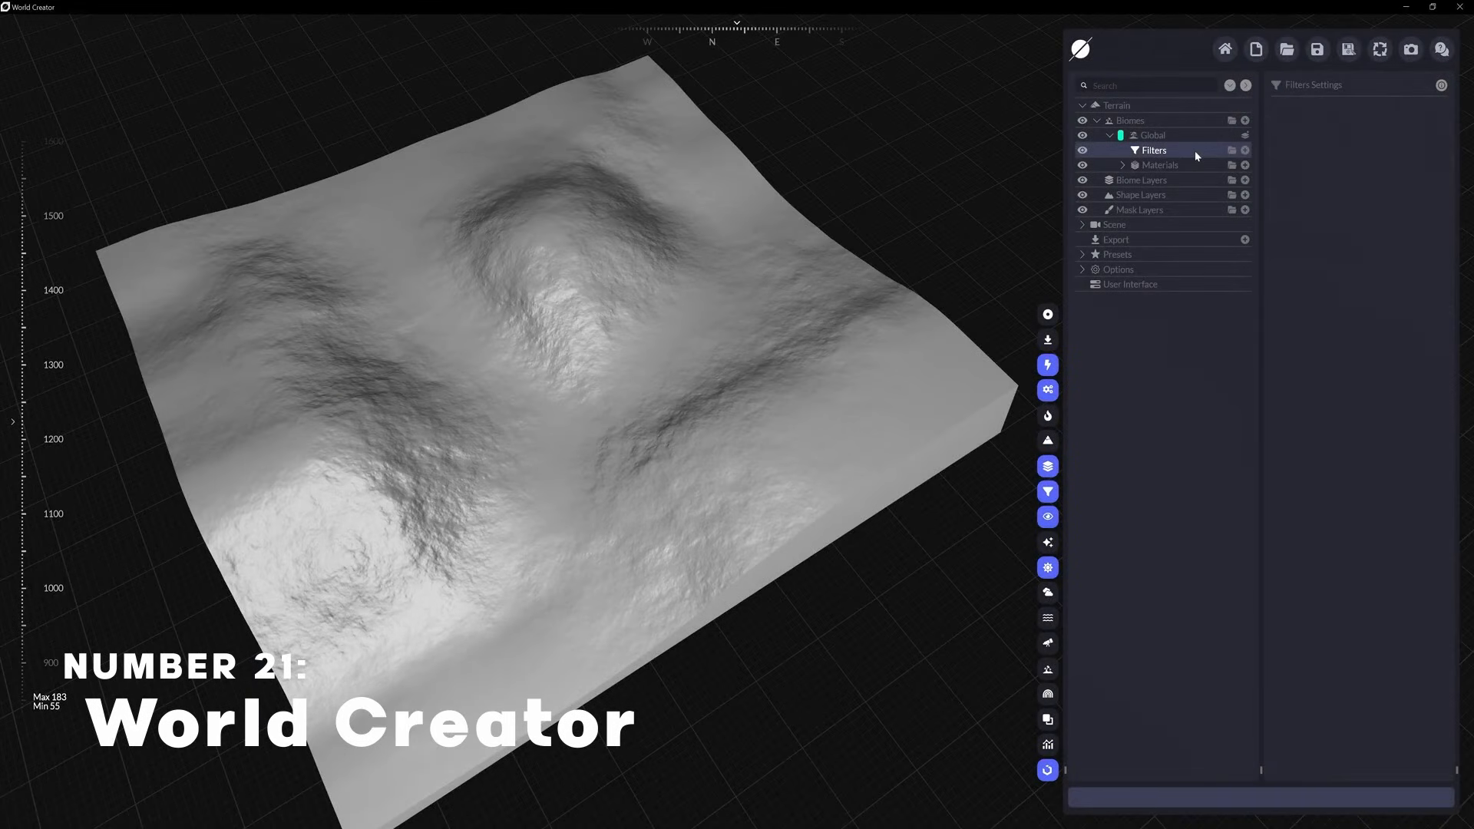
click(1245, 151)
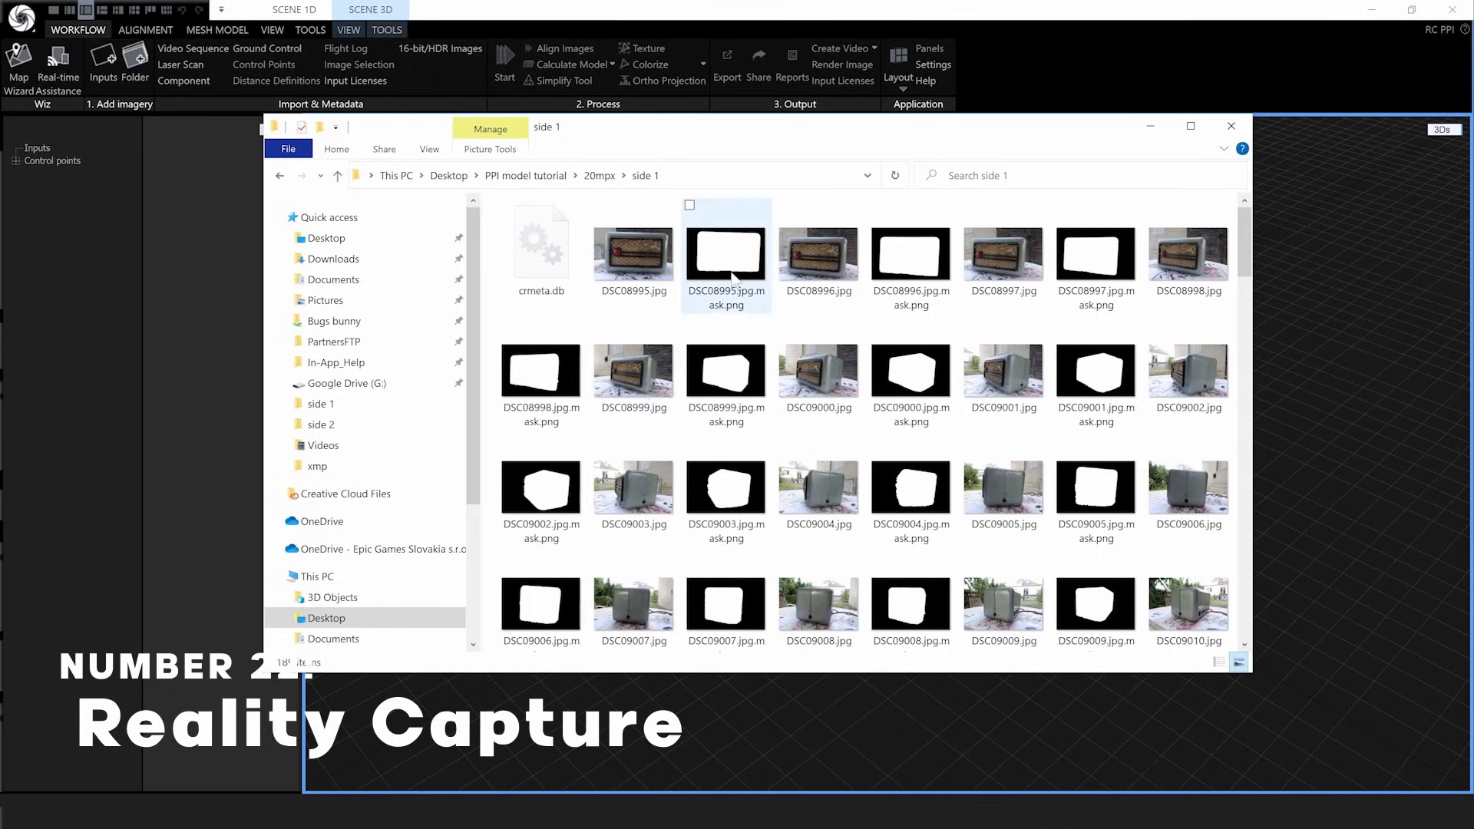
click(633, 255)
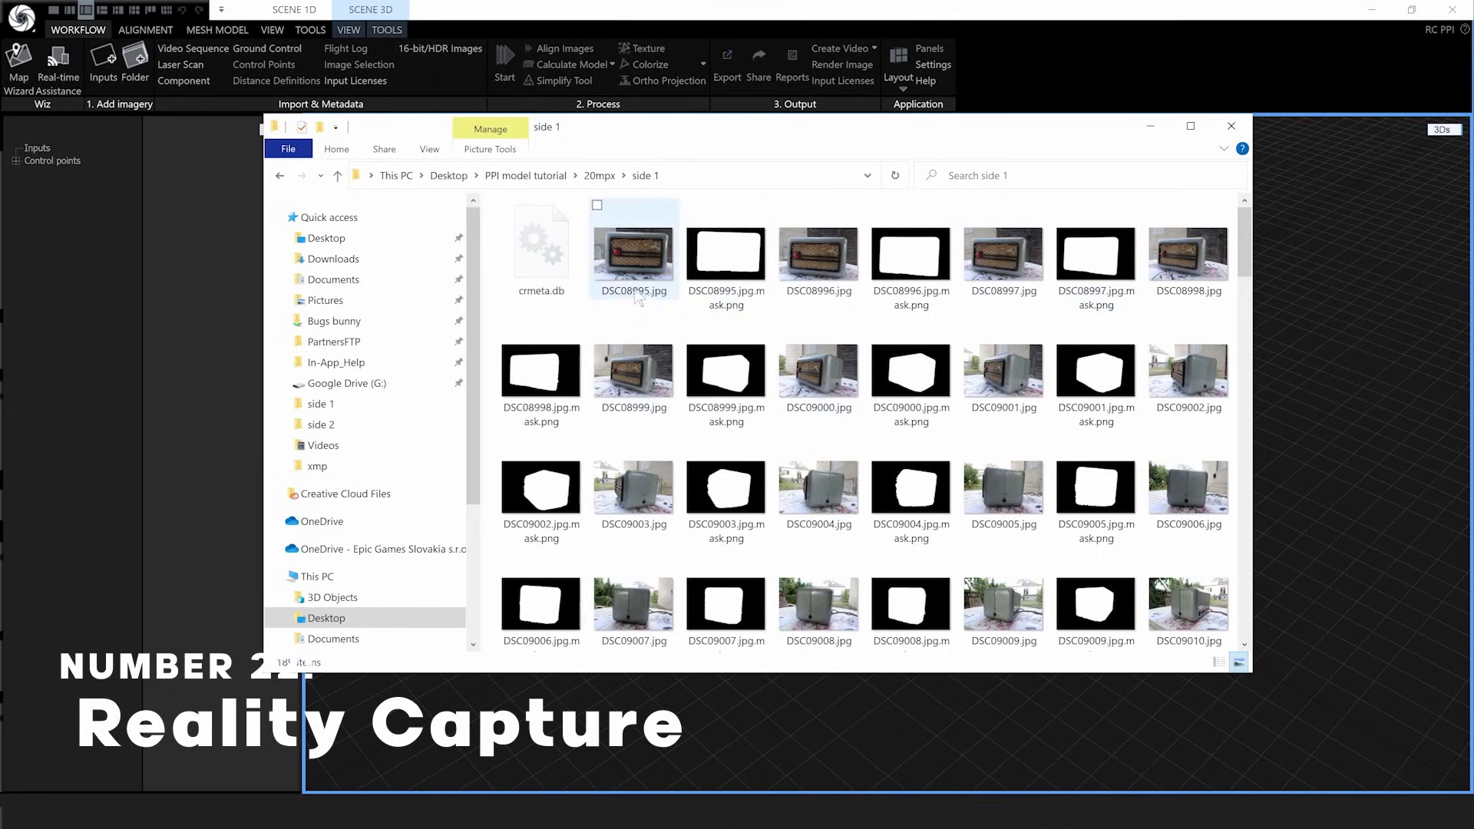
mouse_move(690, 259)
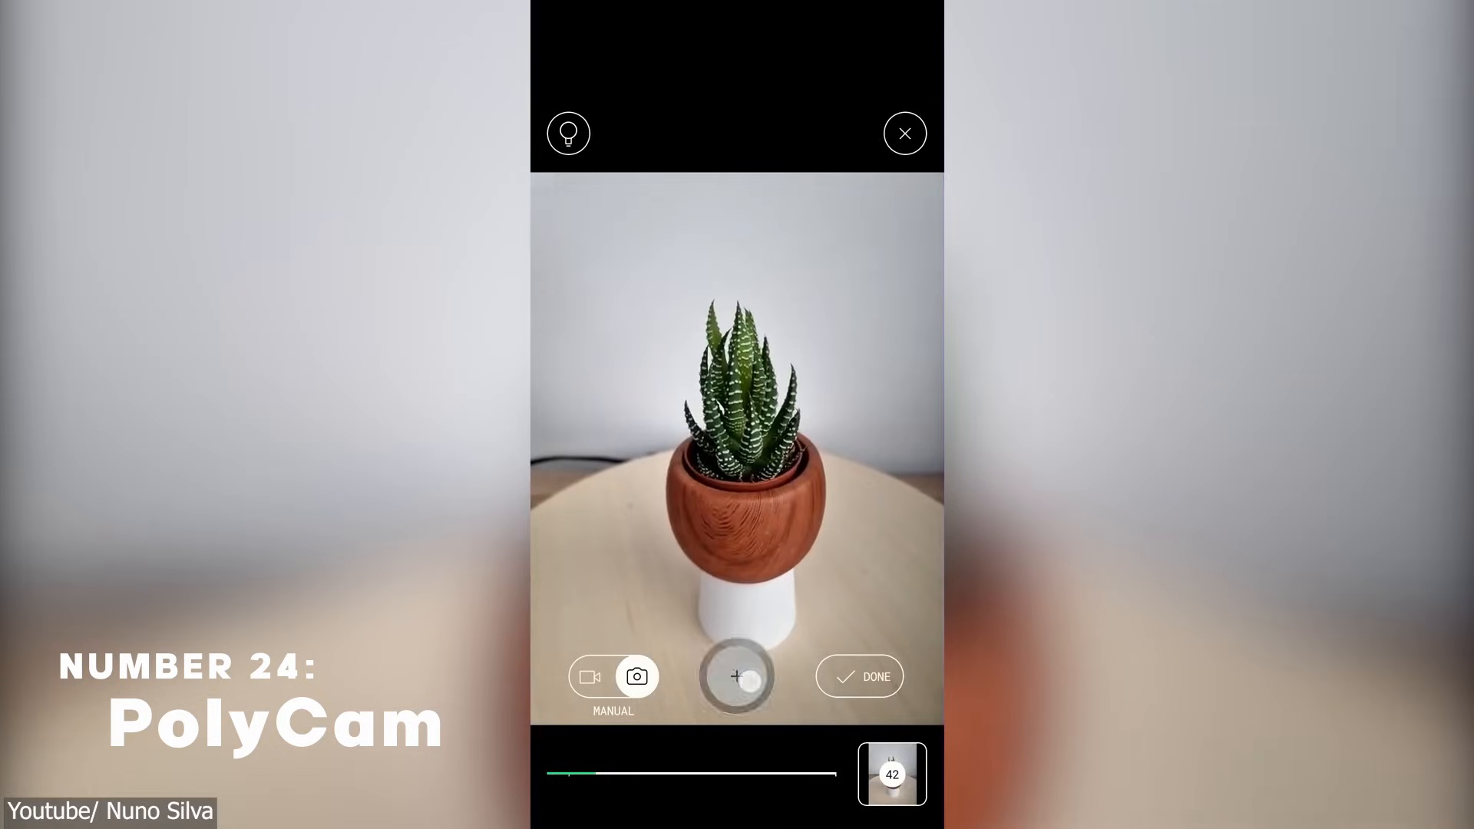
click(736, 675)
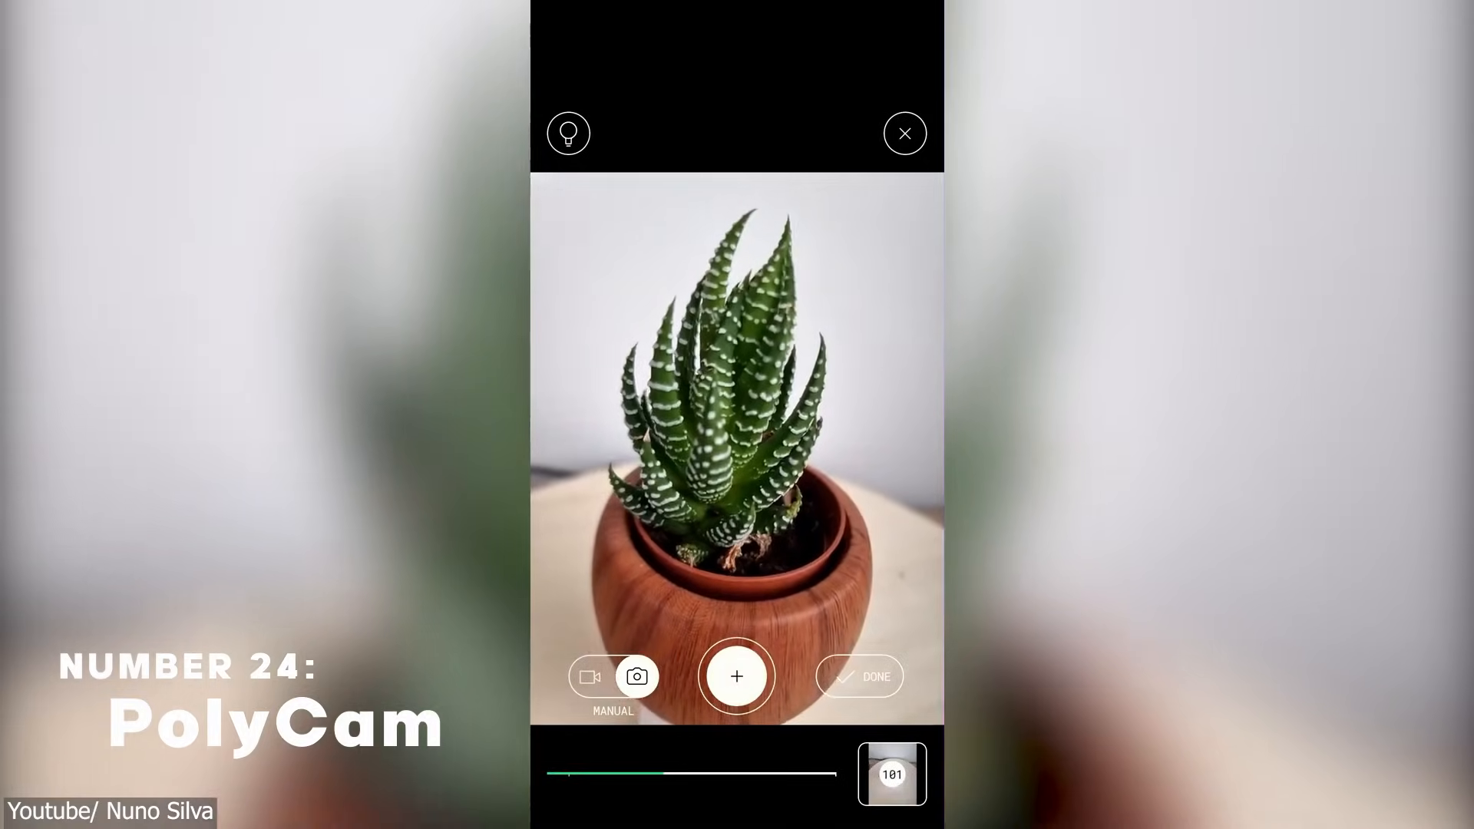
click(859, 676)
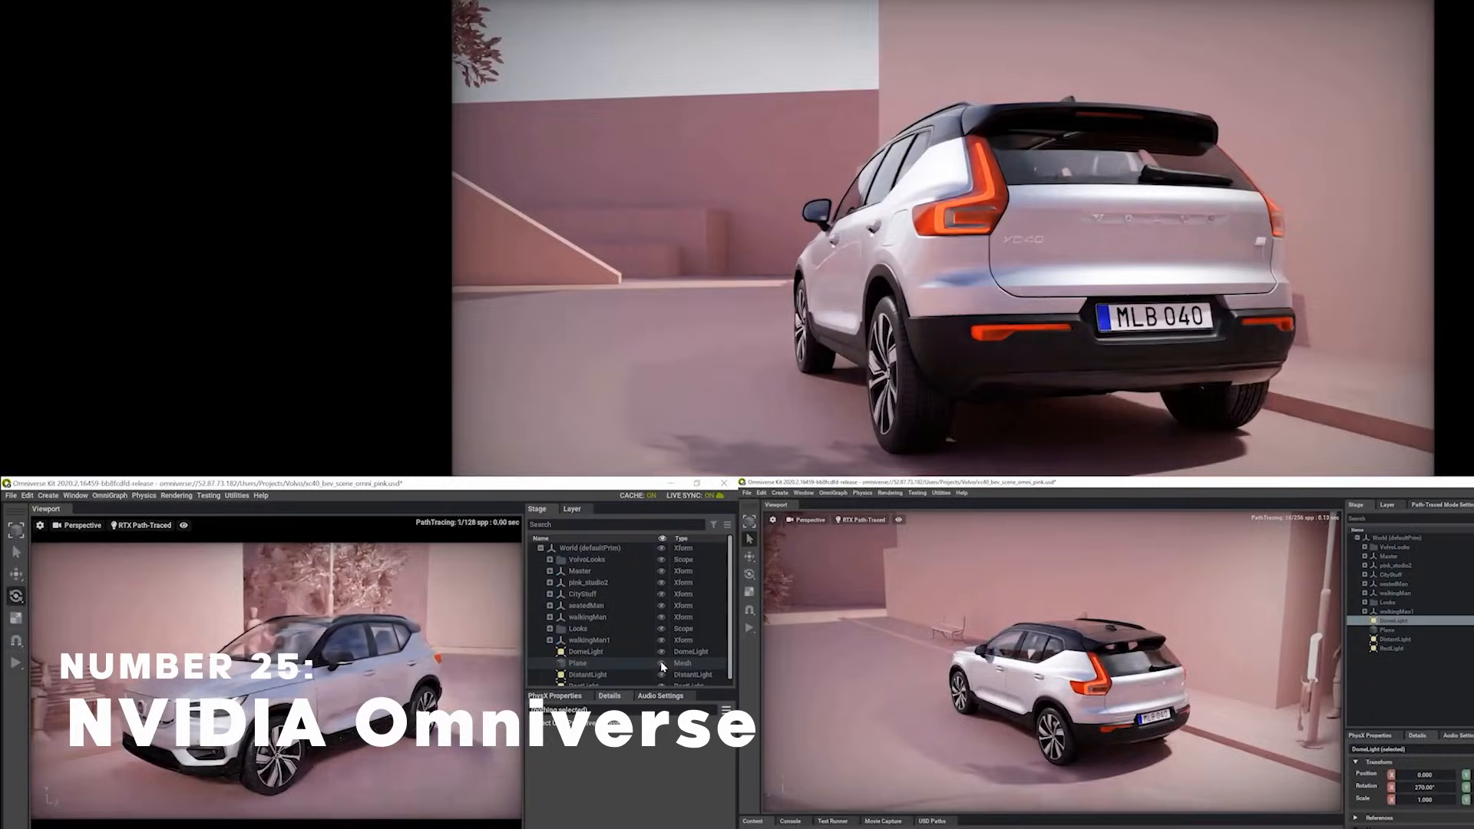
right_click(661, 666)
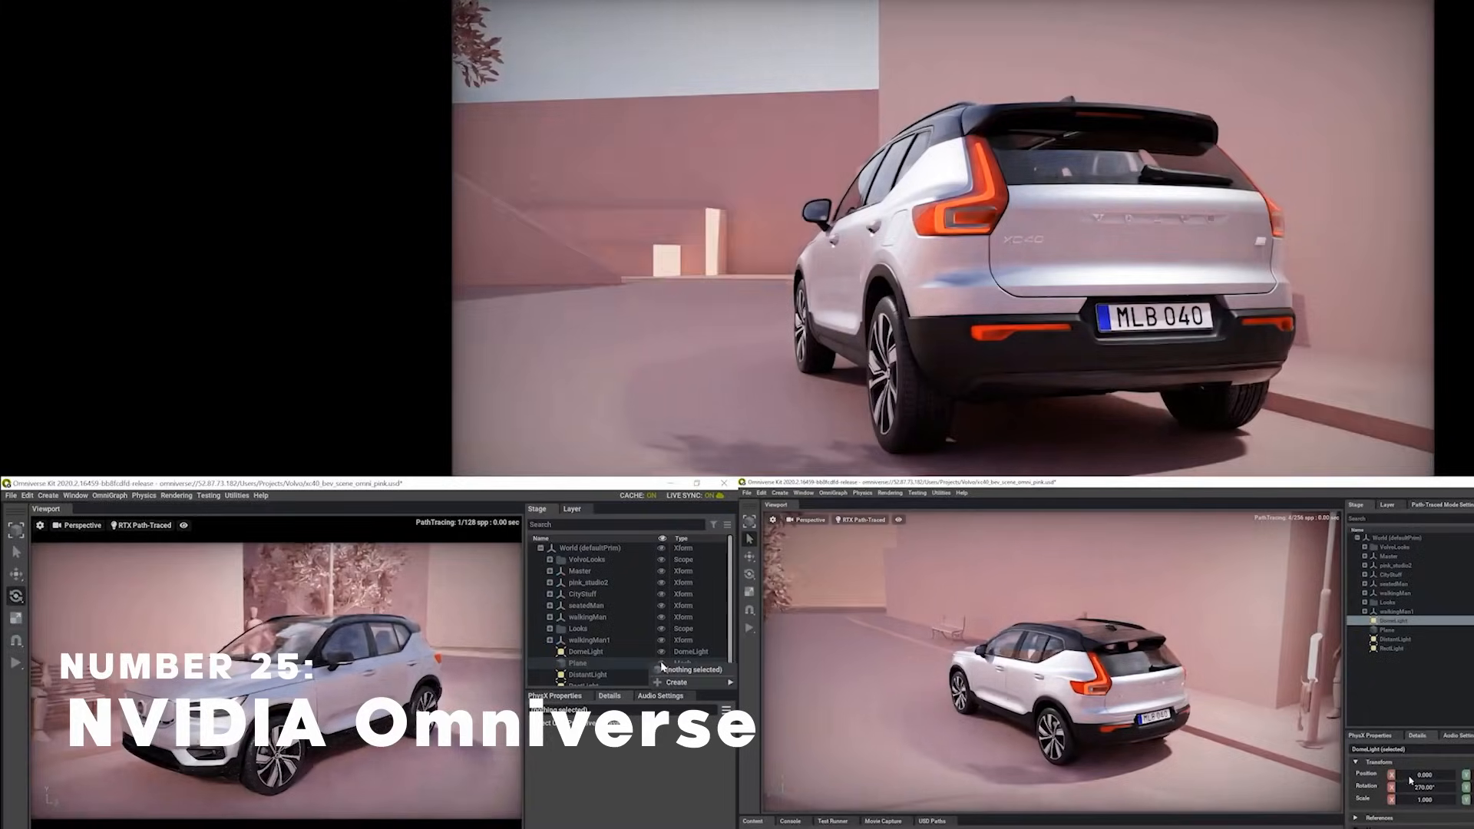